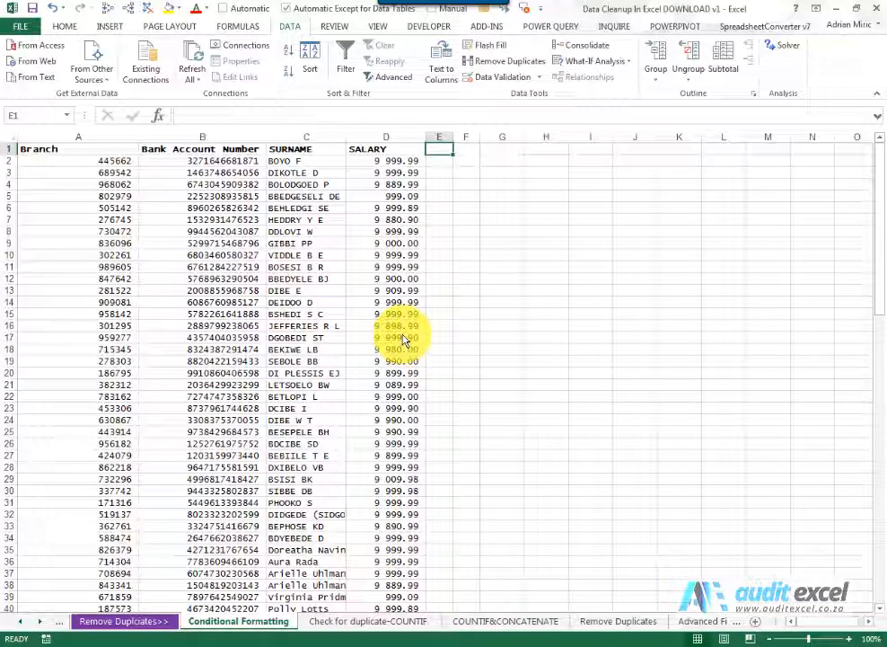
# Step: On the Home tab, select the Bank Account Number cells B2:B104
pyautogui.click(63, 26)
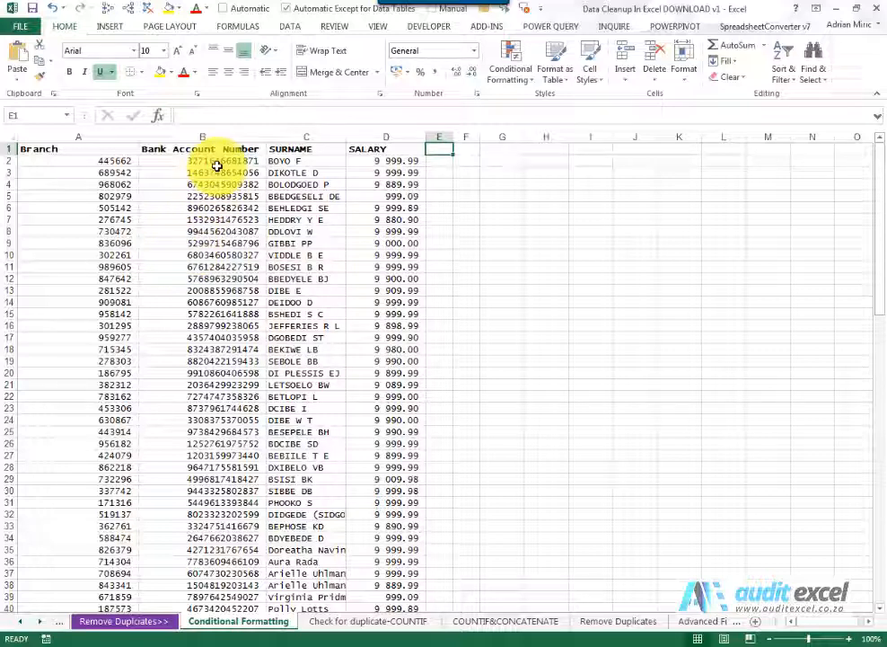
pyautogui.click(202, 161)
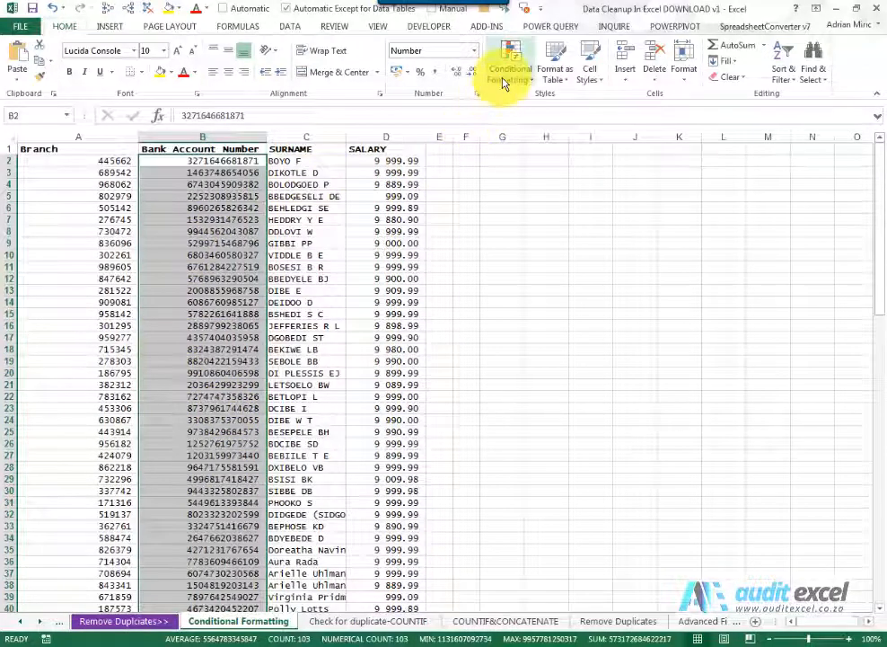
# Step: Show the Highlight Cells Rules under Conditional Formatting, including Duplicate Values
pyautogui.click(510, 62)
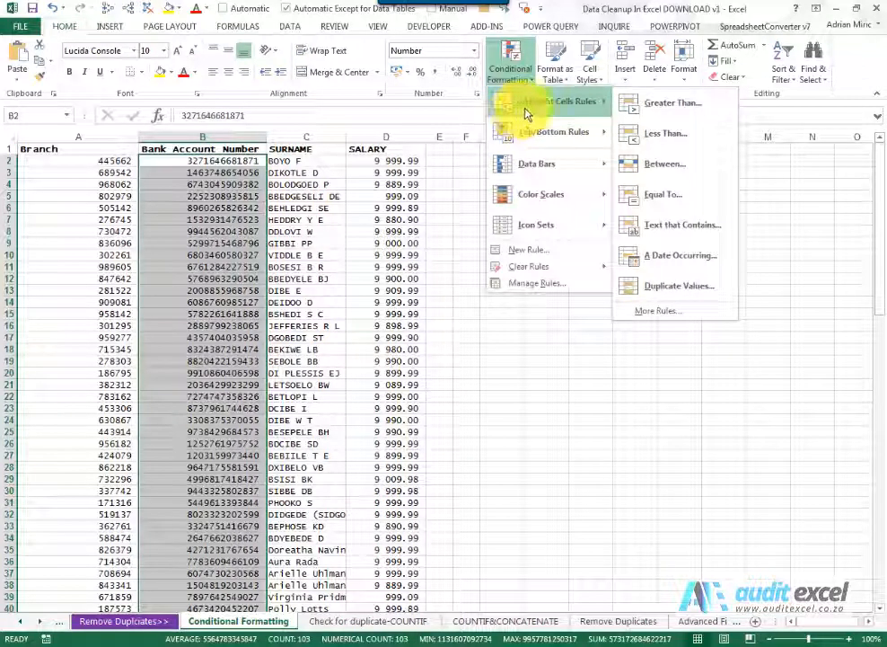
pyautogui.moveTo(678, 285)
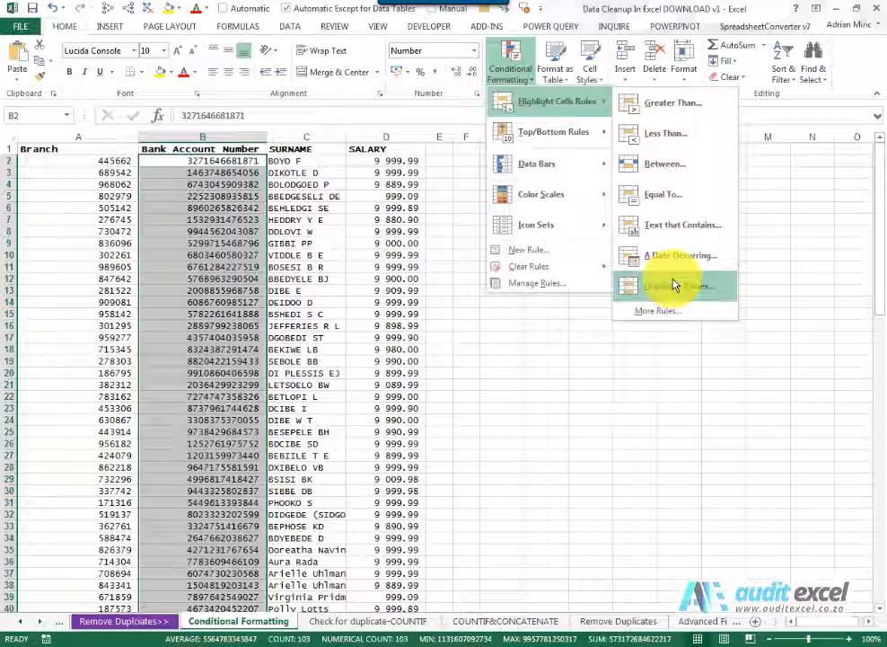
# Step: Add a Duplicate Values rule using Light Red Fill with Dark Red Text
pyautogui.click(673, 286)
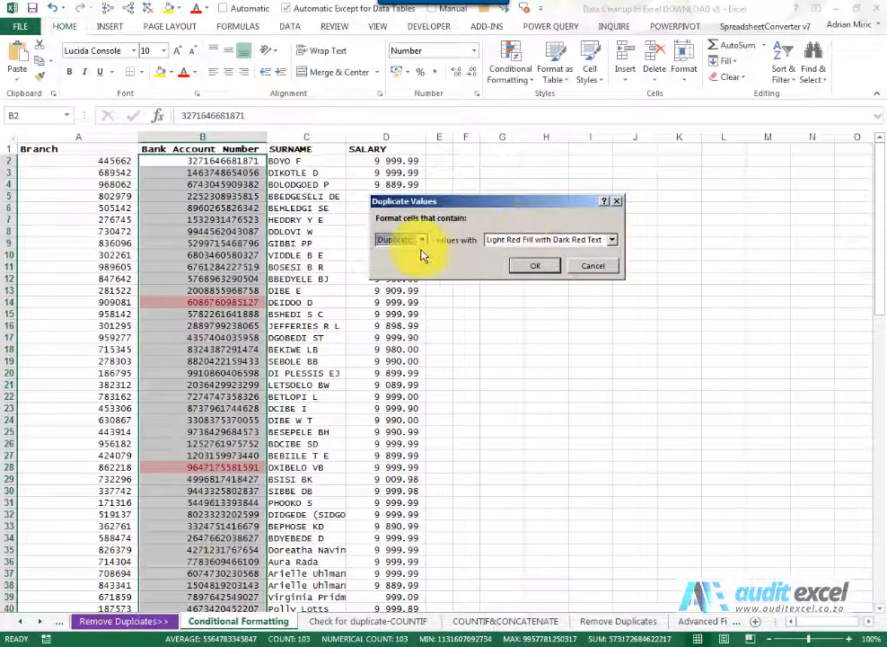
pyautogui.click(400, 239)
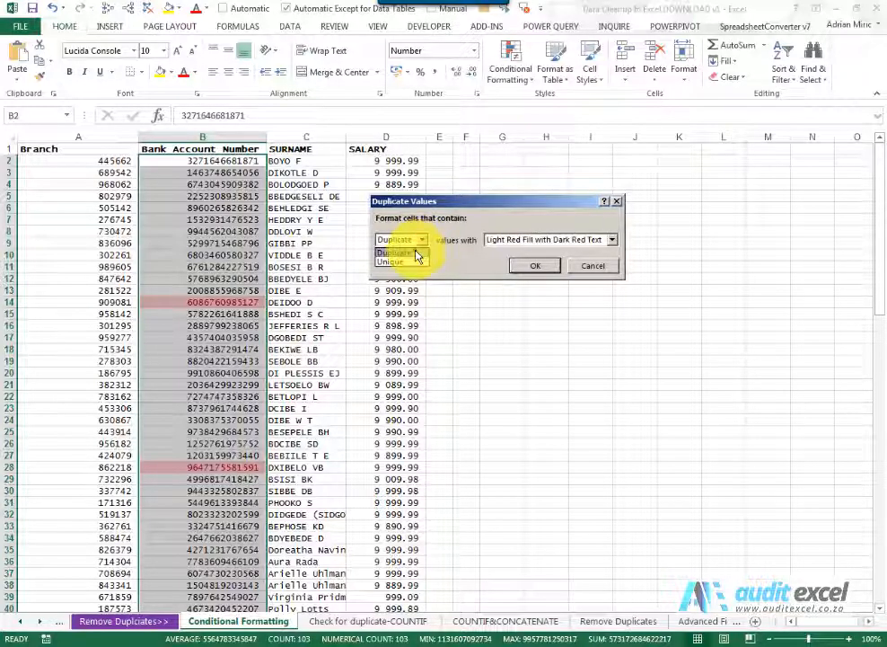
pyautogui.click(396, 239)
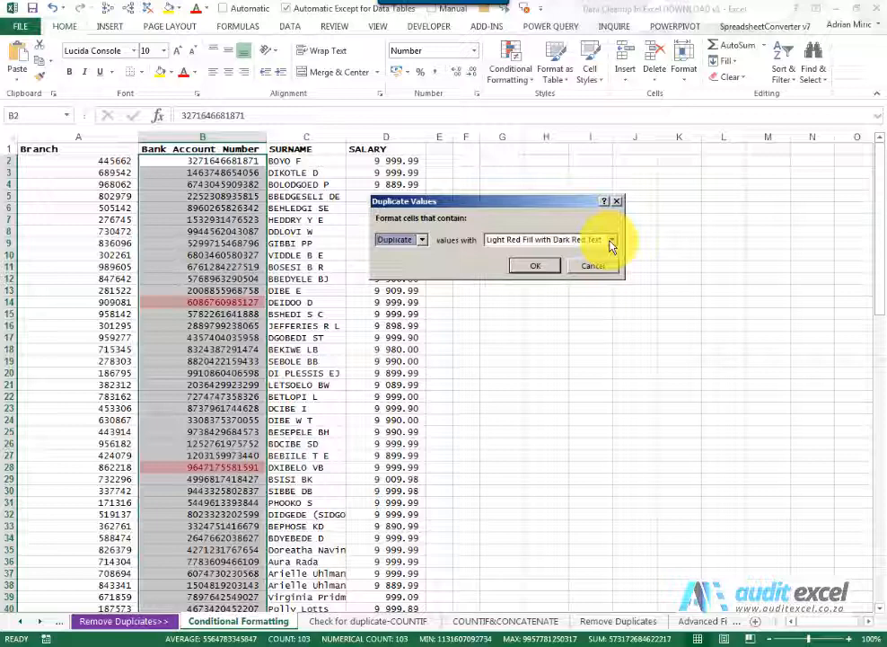
pyautogui.click(613, 239)
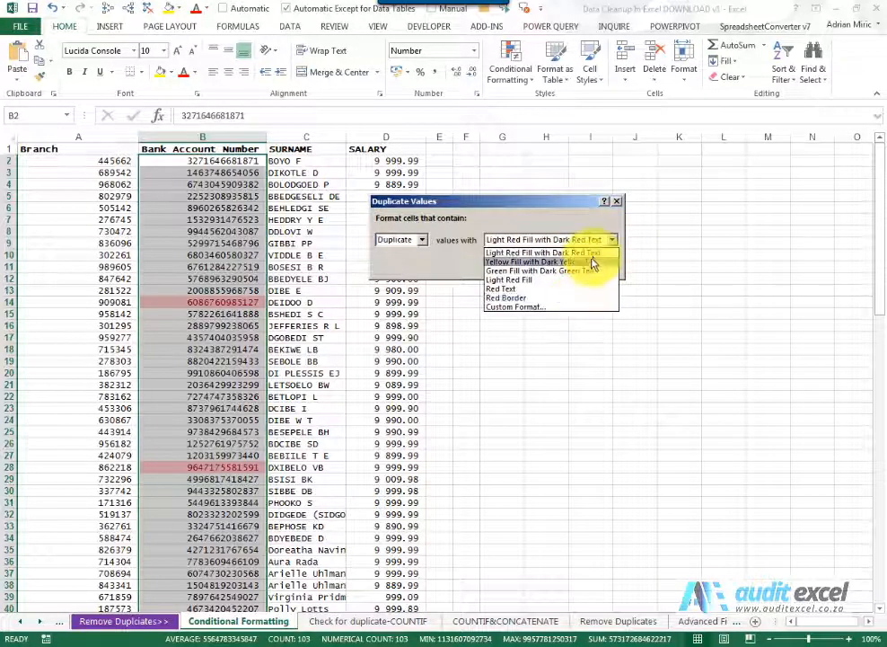
pyautogui.click(543, 253)
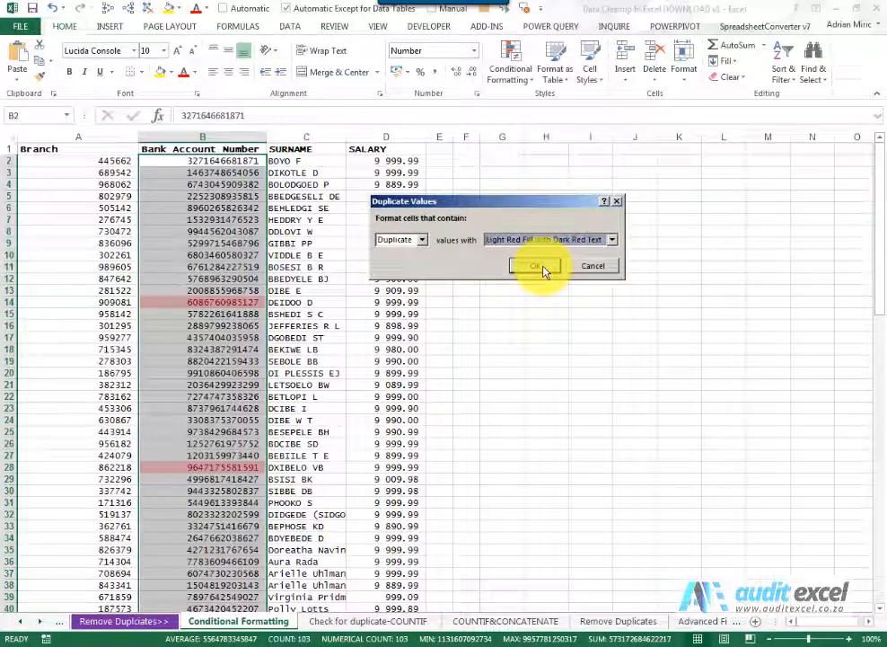
pyautogui.click(536, 265)
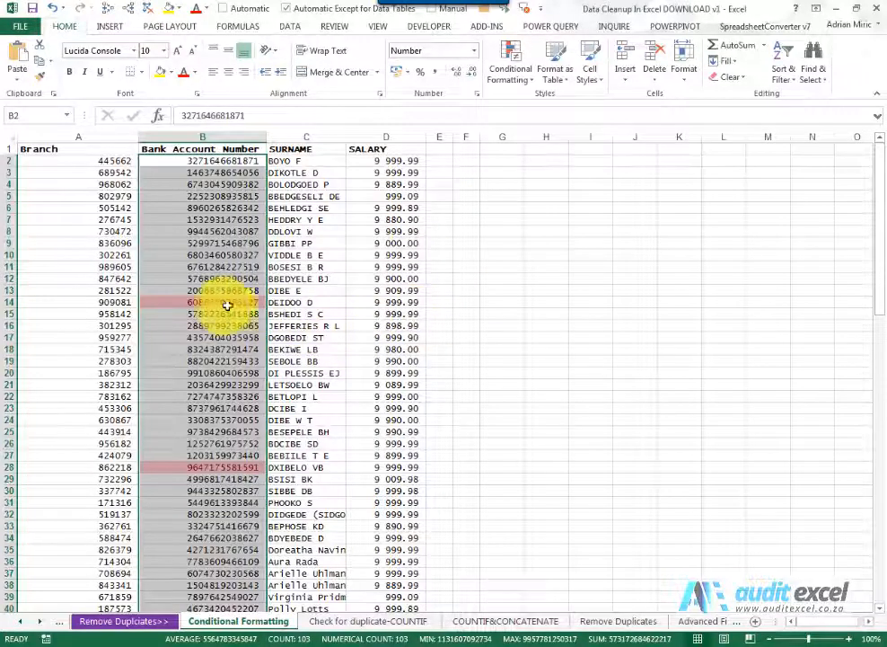
pyautogui.scroll(-3)
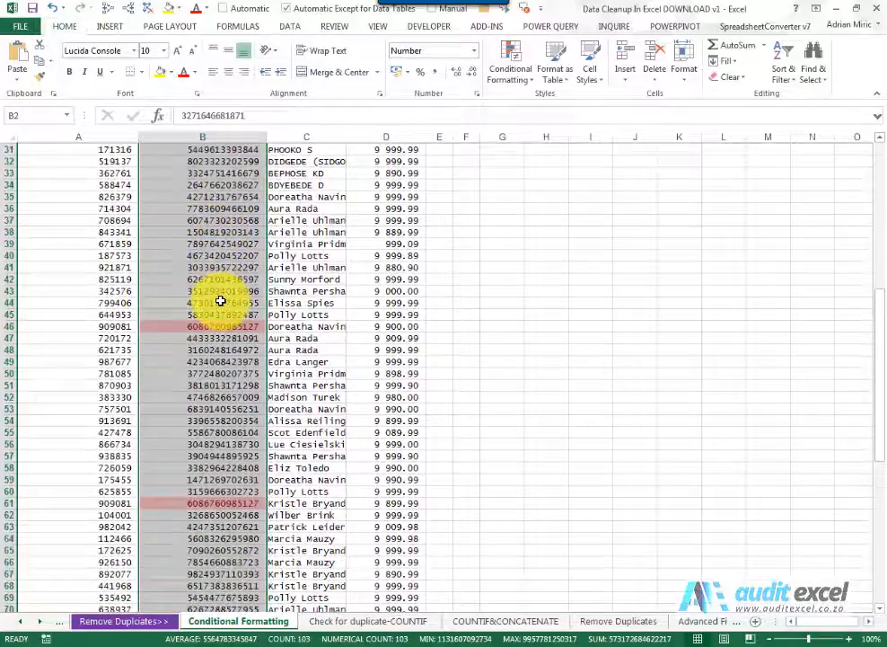
pyautogui.scroll(-3)
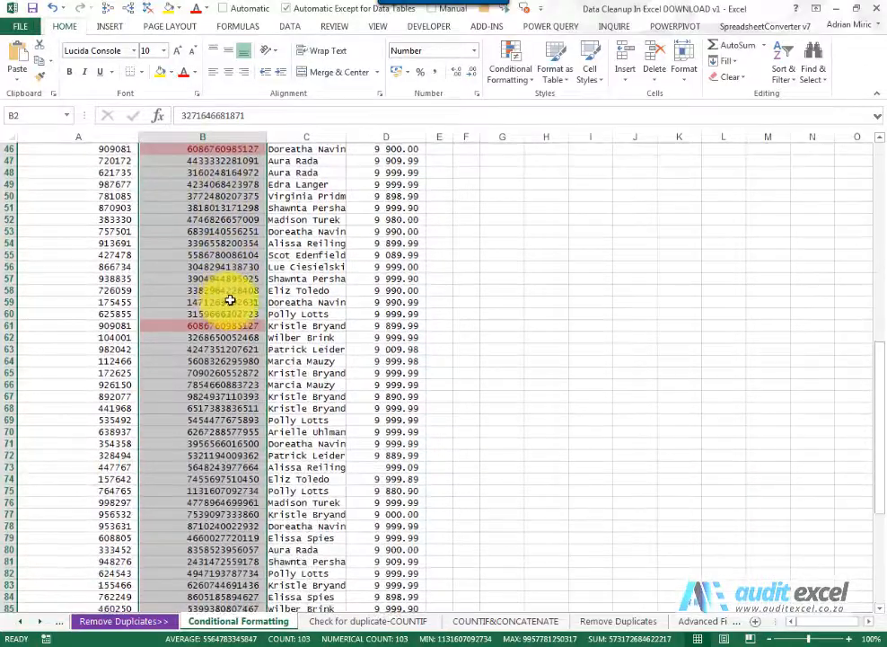
pyautogui.scroll(-3)
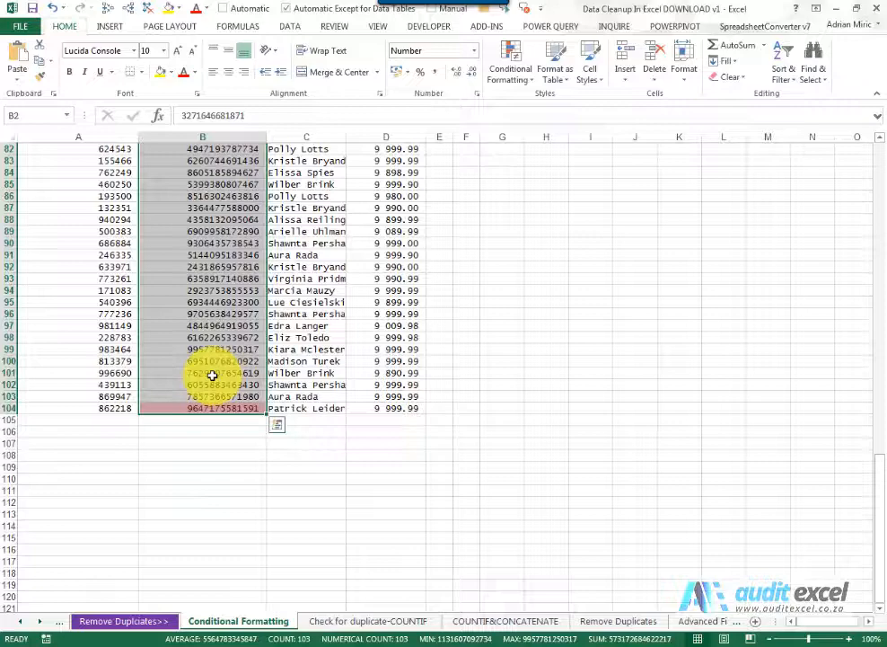
pyautogui.scroll(3)
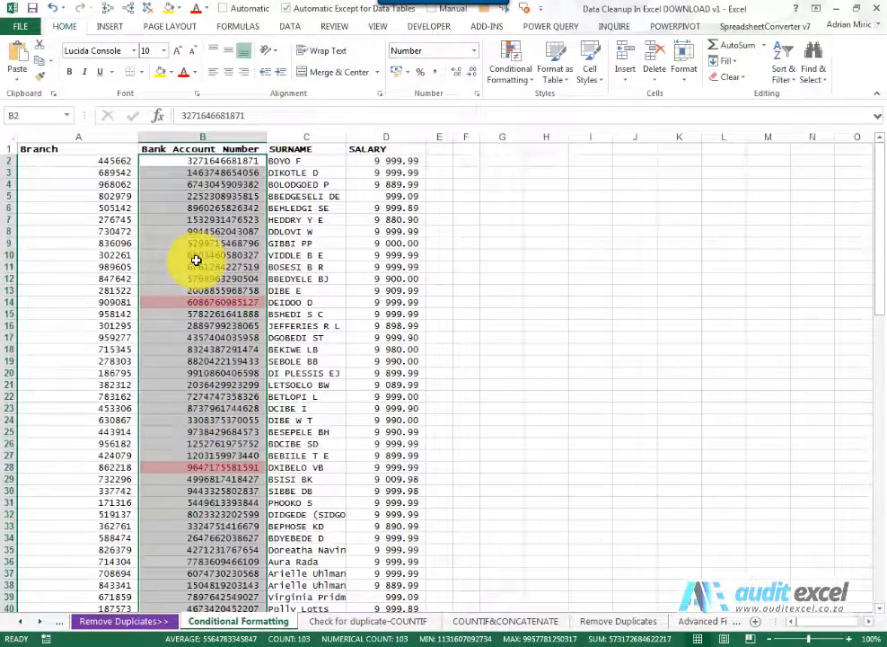
# Step: Turn on filters and filter Bank Account Number by the red cell colour
pyautogui.click(78, 148)
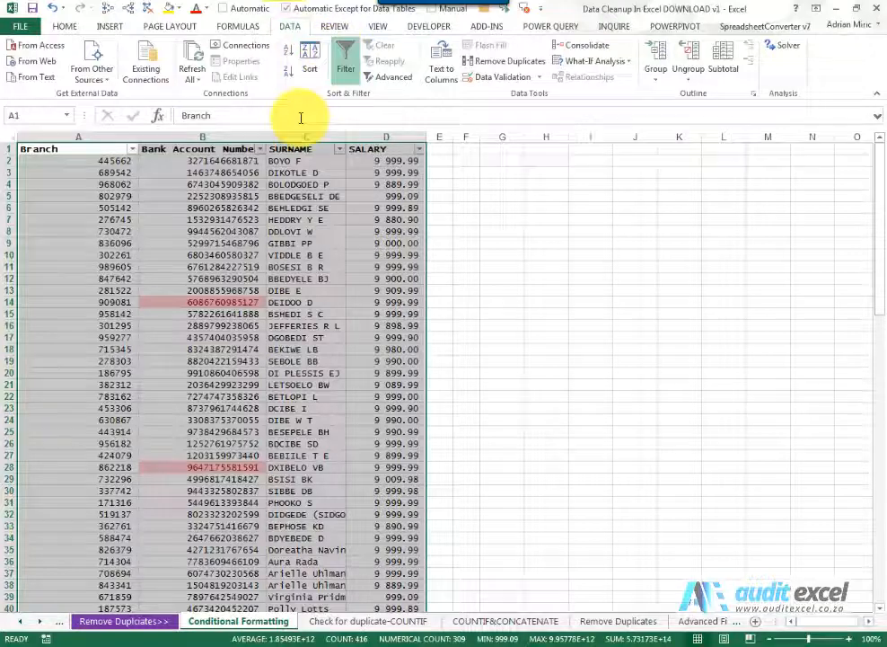
pyautogui.click(255, 148)
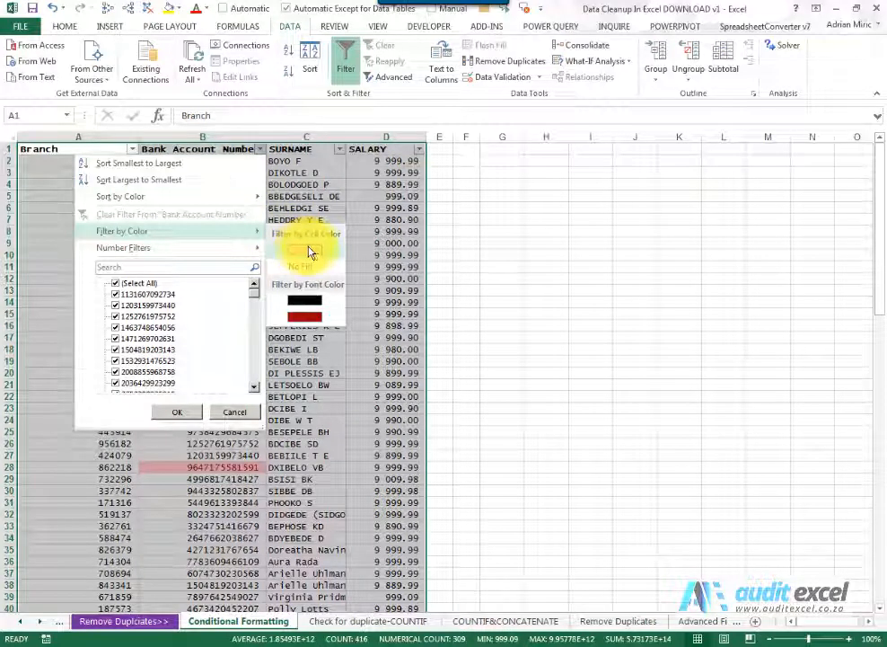
pyautogui.click(303, 300)
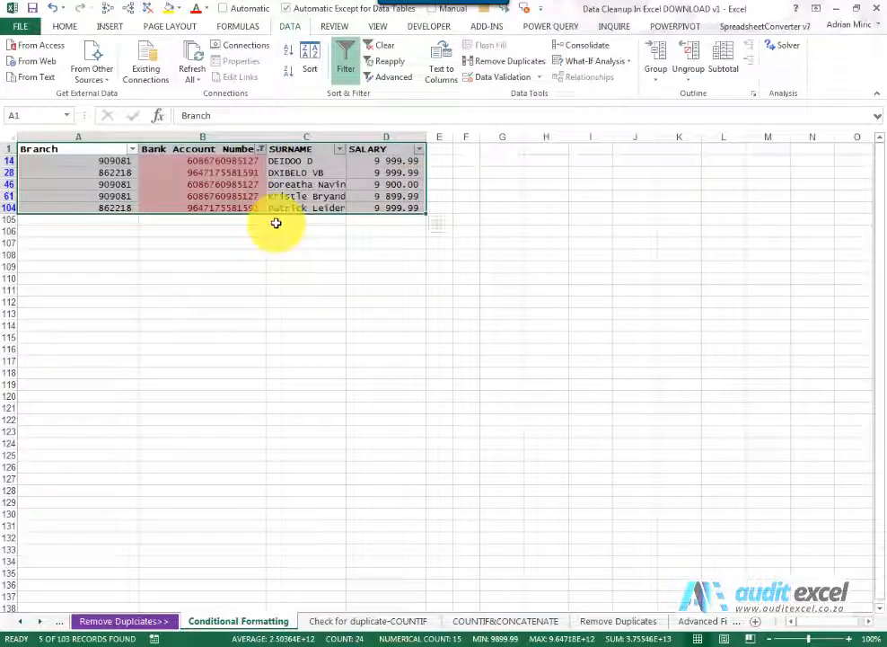
# Step: Inspect the duplicate account numbers in rows 14, 61 and 104
pyautogui.click(202, 160)
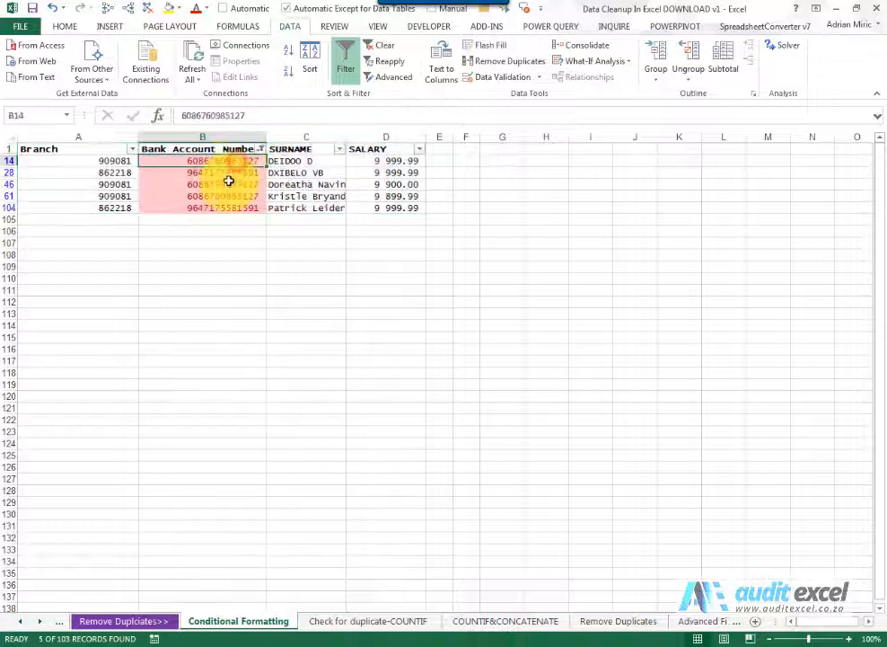
pyautogui.click(202, 196)
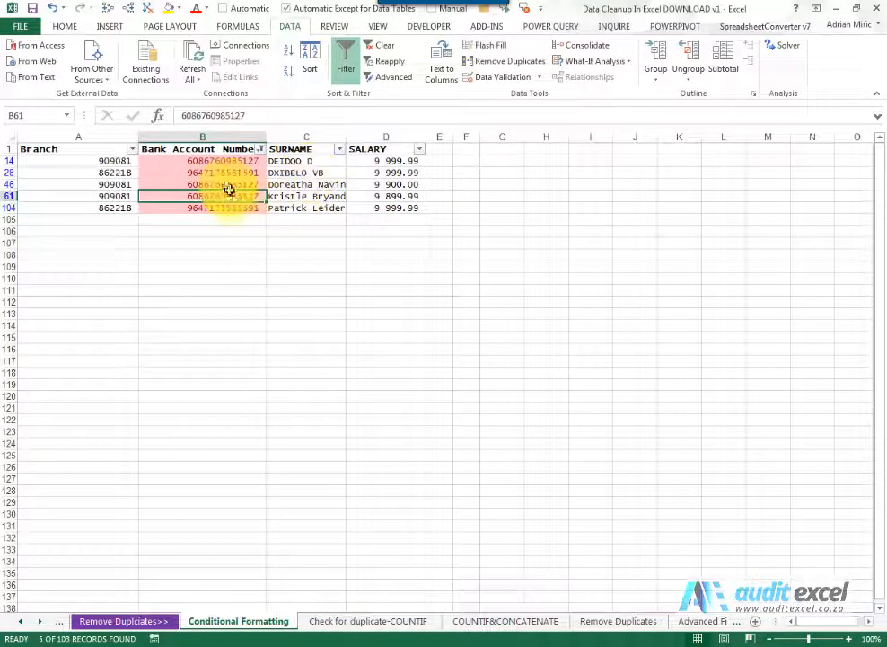
pyautogui.click(202, 207)
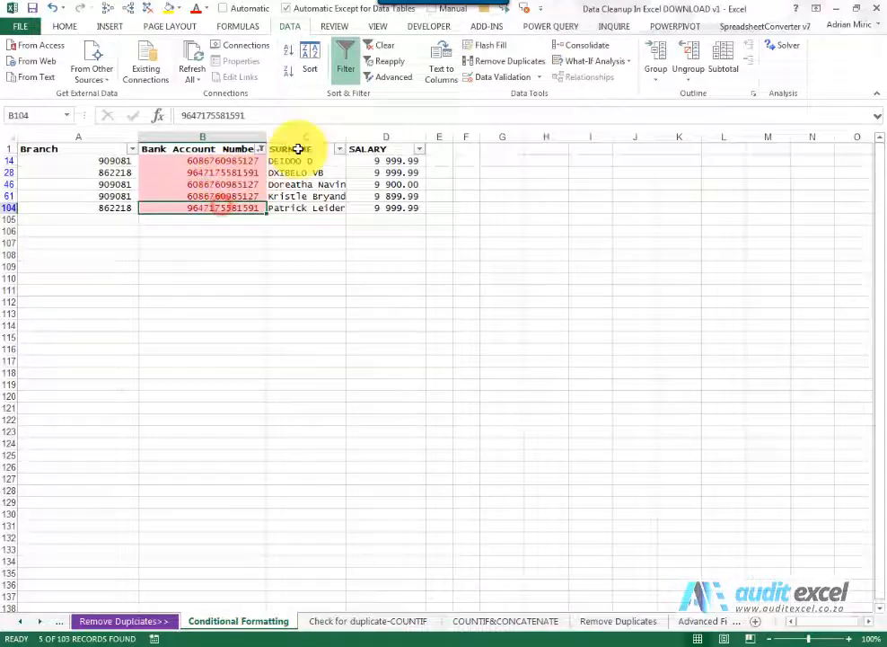